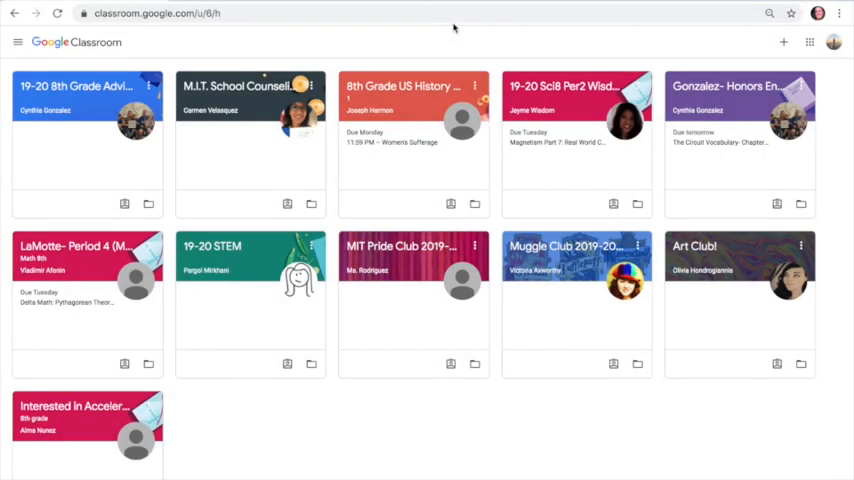
mouse_move(538, 232)
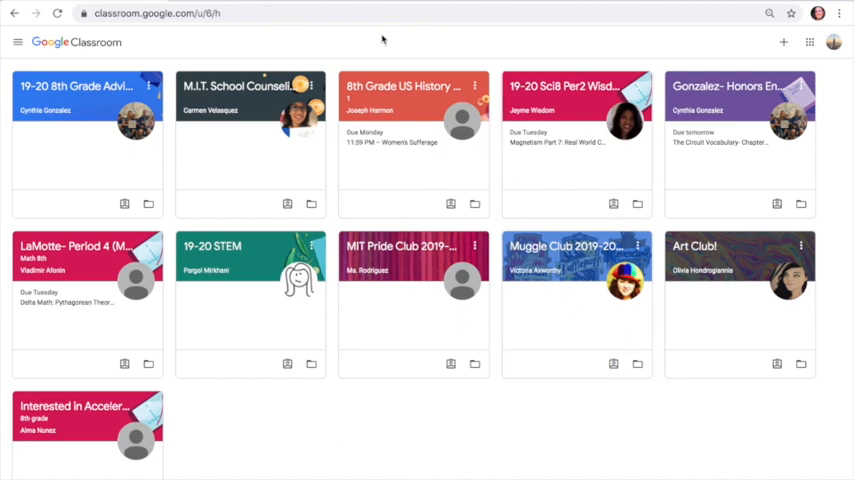
mouse_move(368, 48)
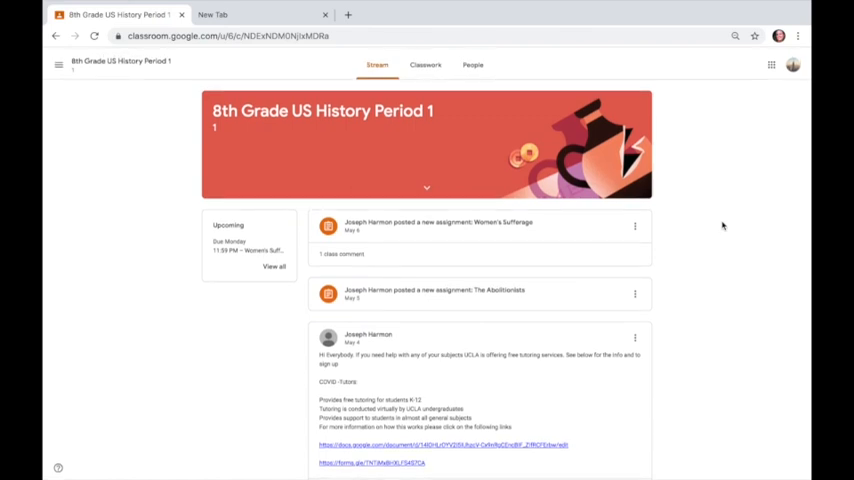
- Reach the To-do list of assigned work from the main navigation menu
scroll("down", 3)
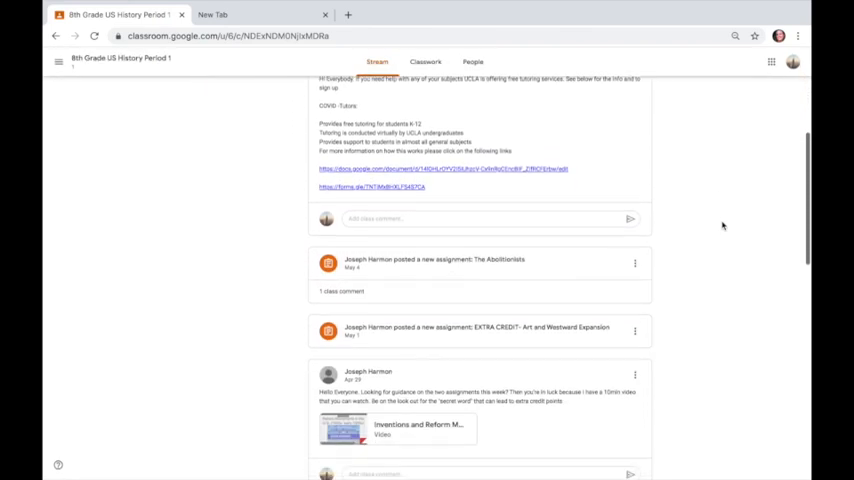
scroll("down", 3)
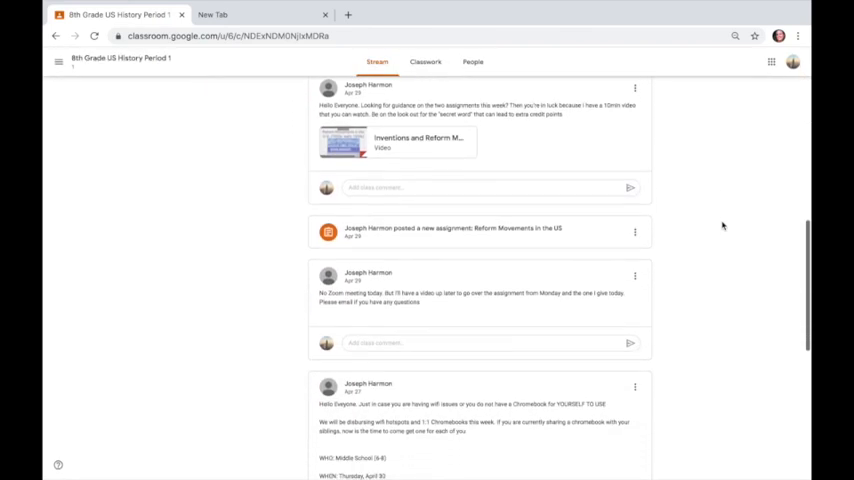
scroll("down", 3)
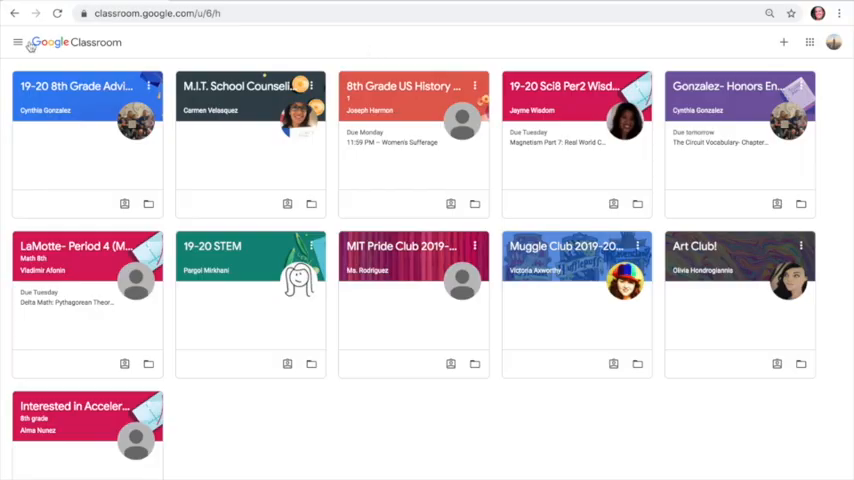
left_click(16, 44)
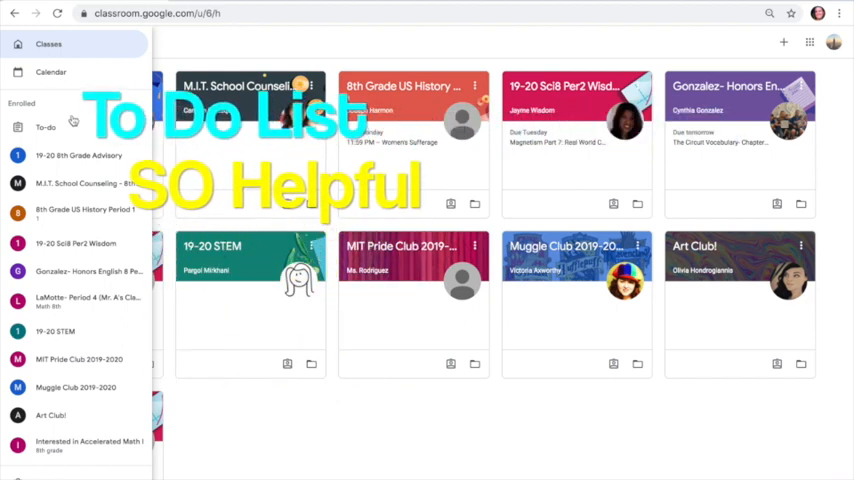
left_click(44, 128)
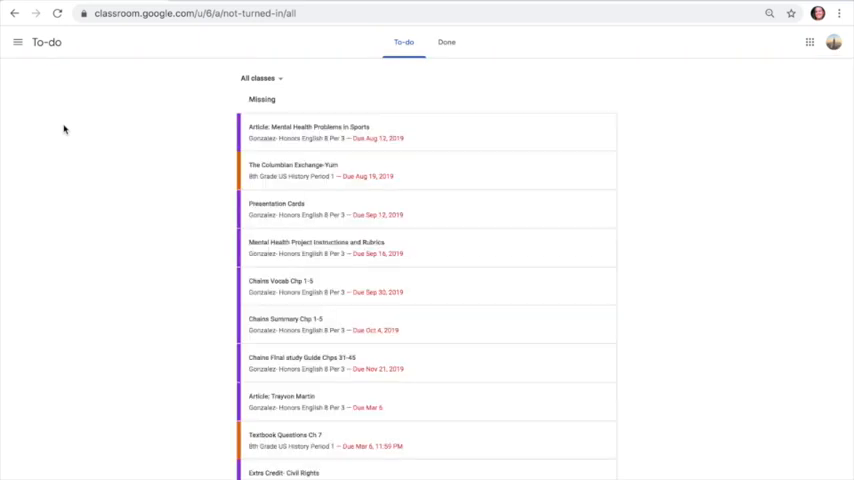
mouse_move(80, 138)
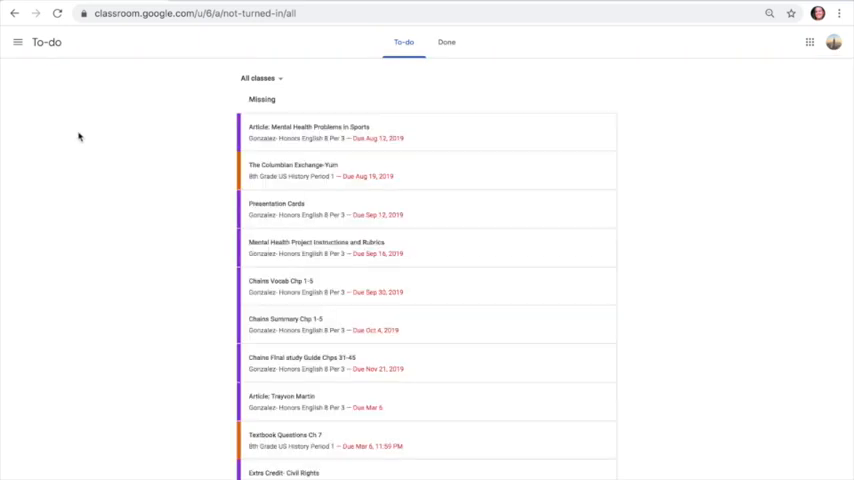
mouse_move(130, 152)
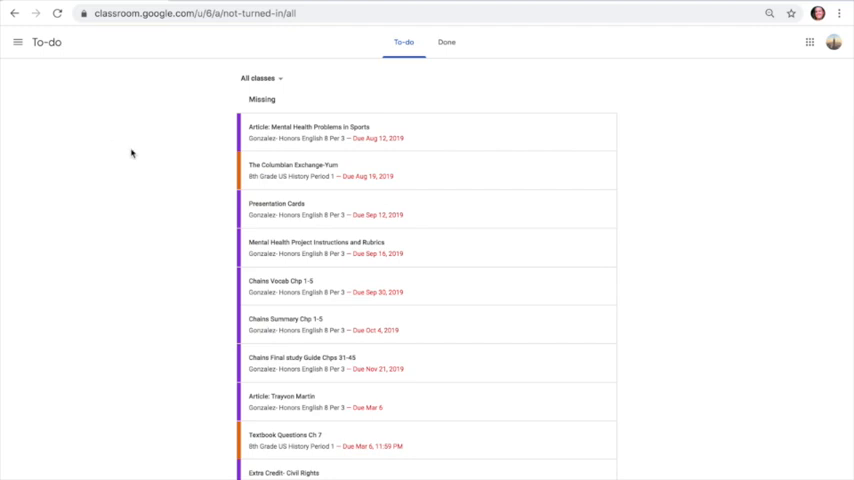
mouse_move(136, 156)
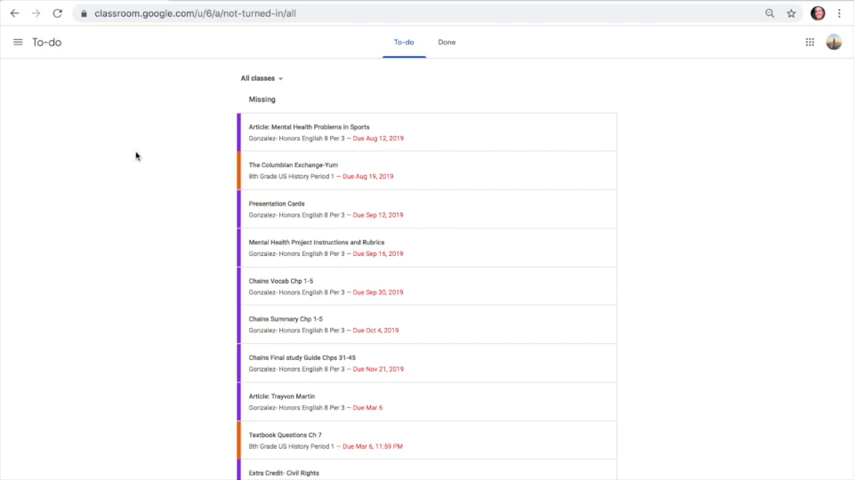
- Browse down through the Missing assignments across all classes
scroll("down", 3)
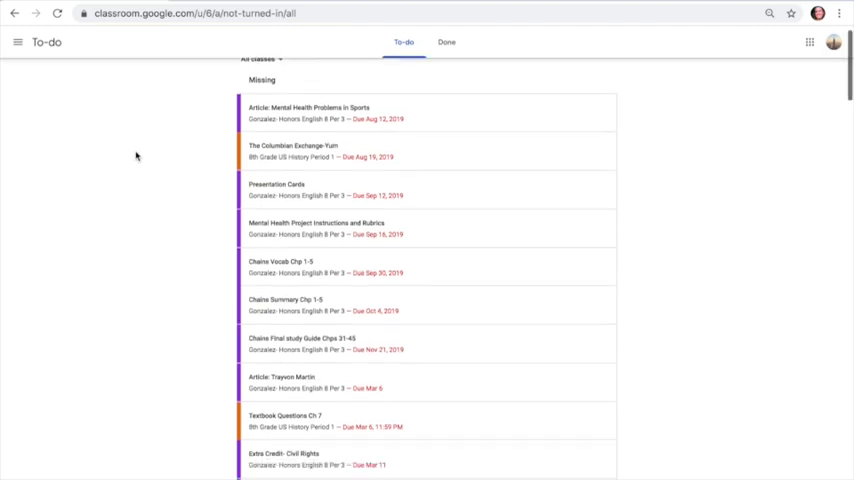
scroll("down", 3)
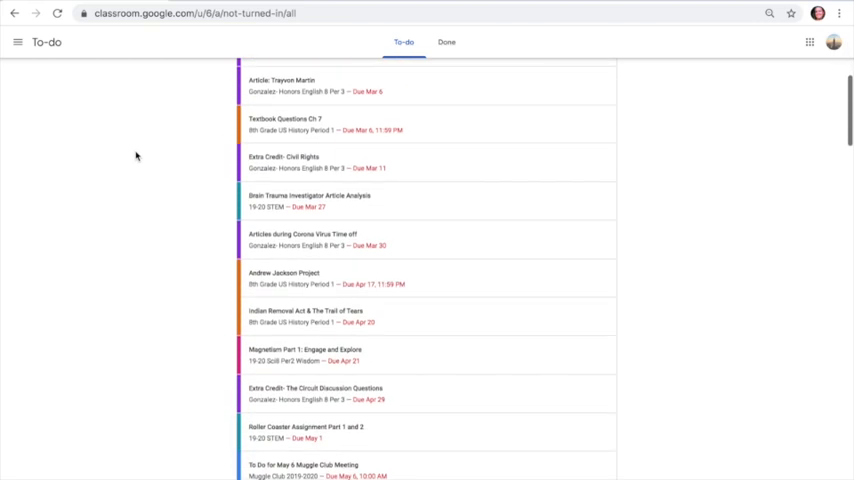
scroll("down", 3)
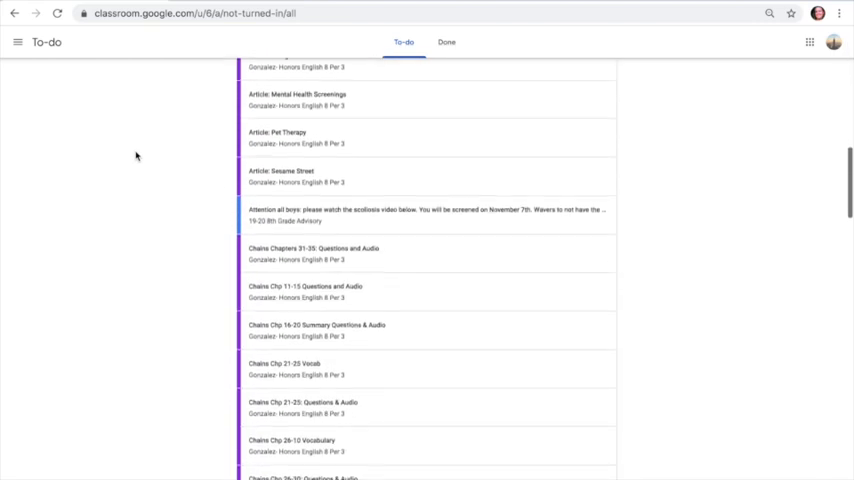
scroll("down", 3)
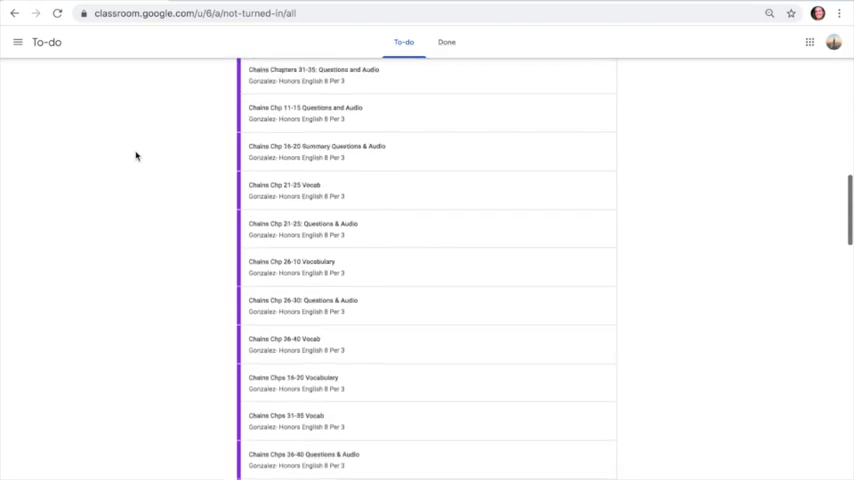
scroll("down", 3)
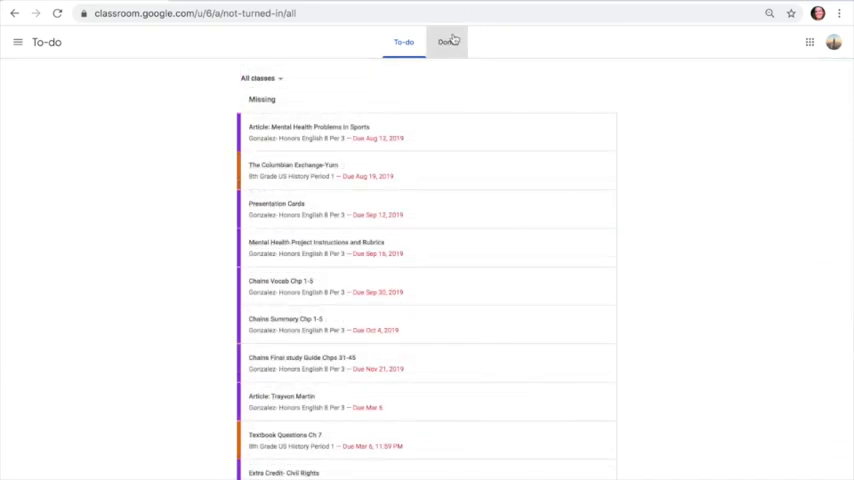
- Switch to the Done list and browse the turned-in work grouped by due date
left_click(448, 40)
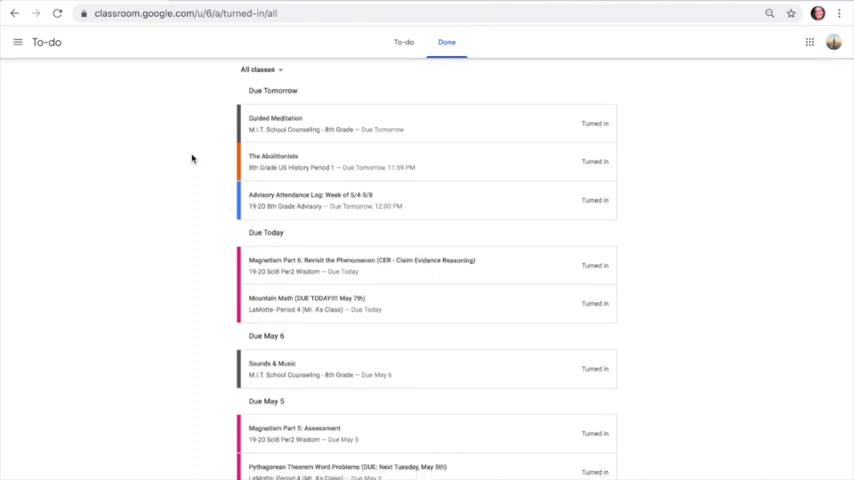
scroll("down", 3)
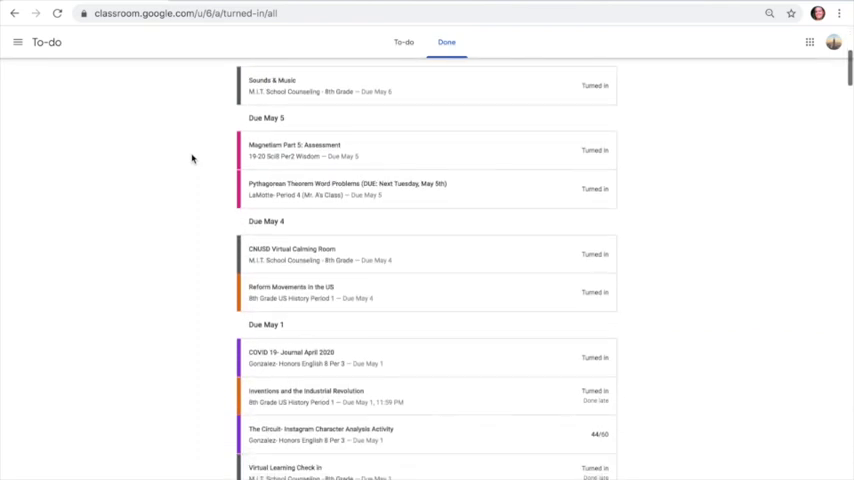
scroll("down", 3)
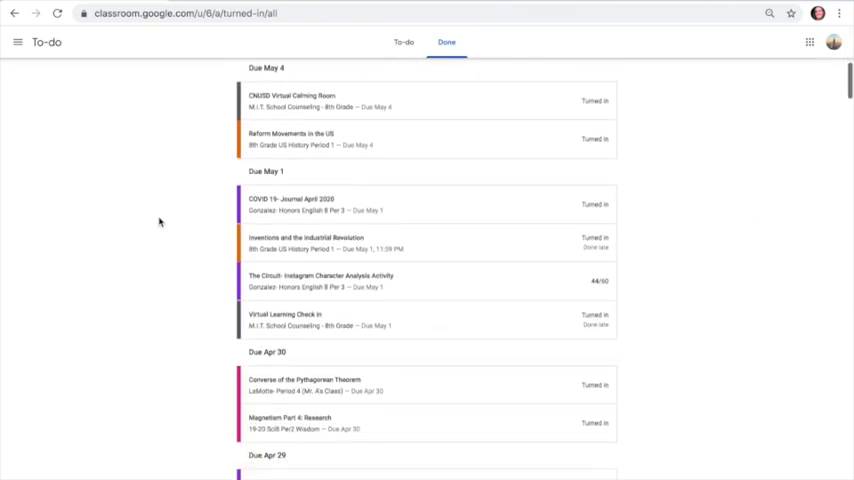
scroll("down", 3)
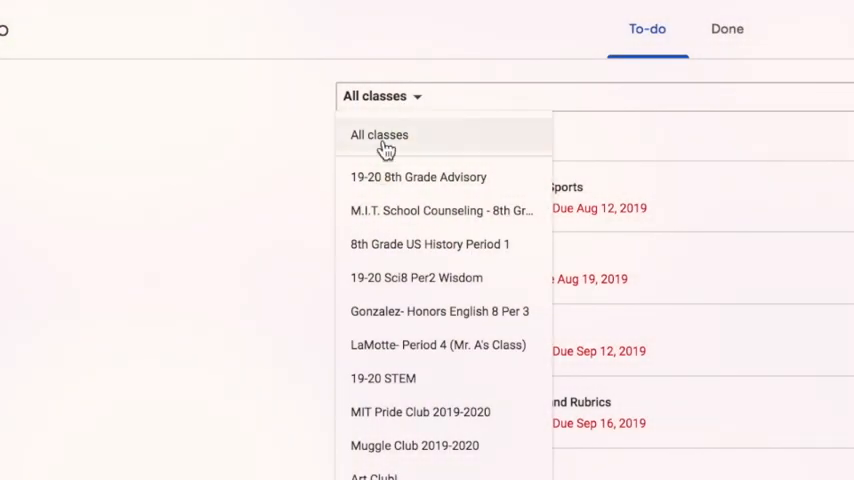
mouse_move(316, 398)
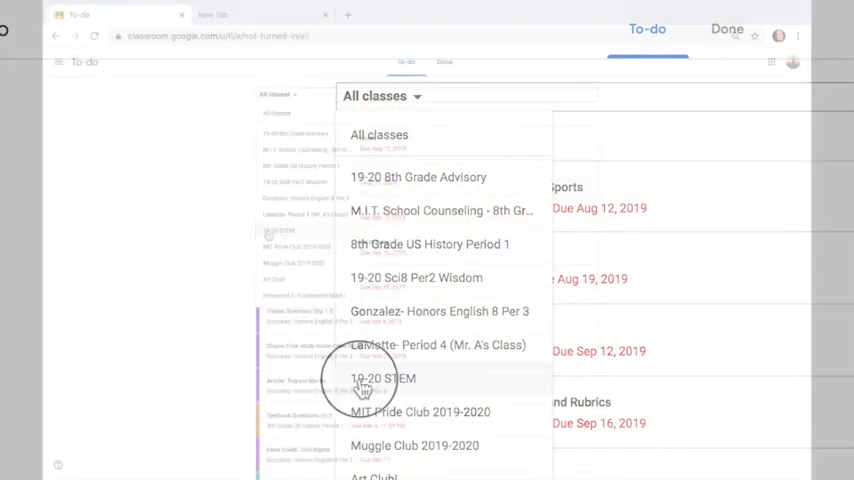
- Filter the to-do list to the 19-20 STEM class only
left_click(376, 378)
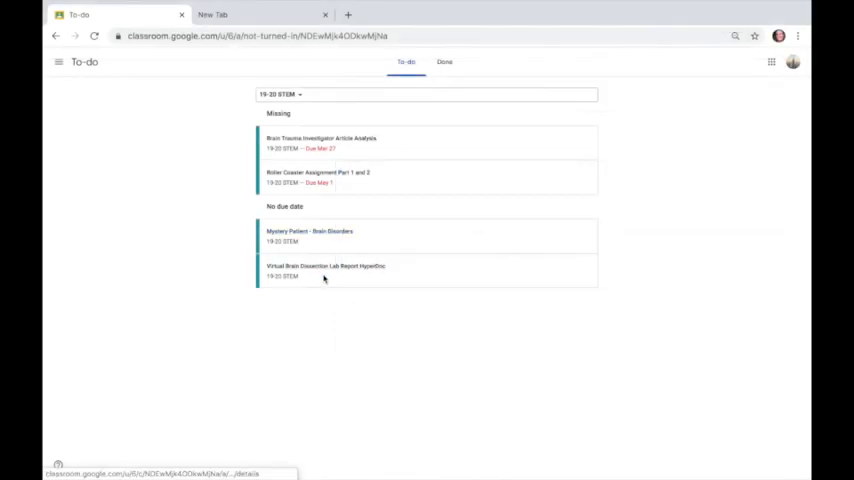
mouse_move(356, 324)
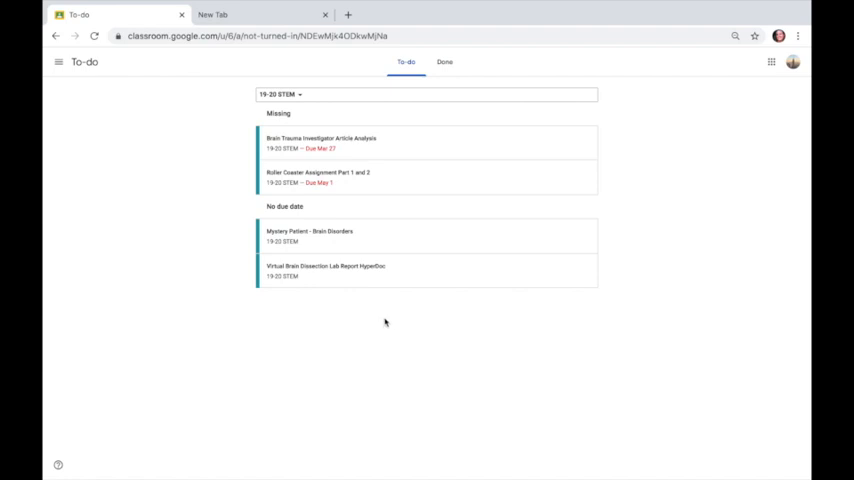
mouse_move(200, 216)
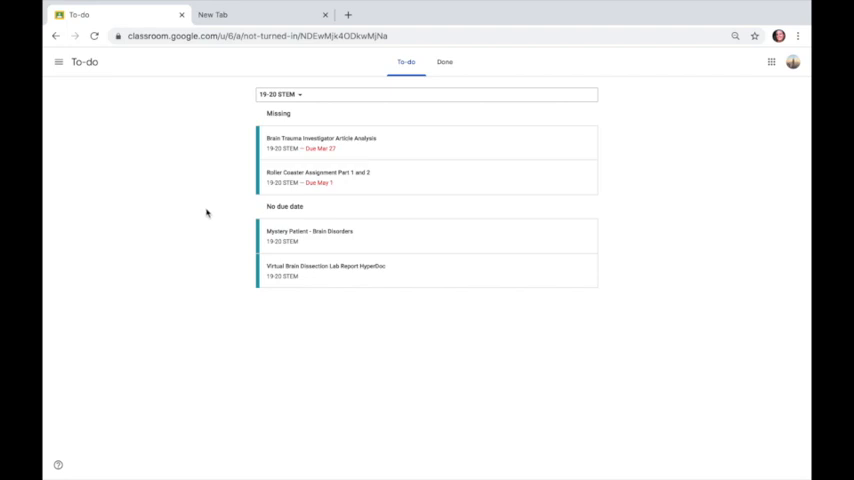
mouse_move(224, 164)
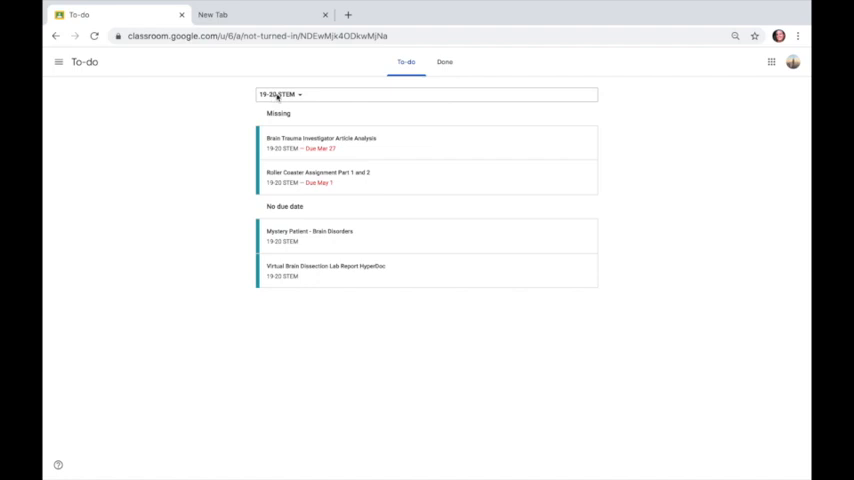
- Go to the 19-20 STEM class and view my own work summary
left_click(278, 94)
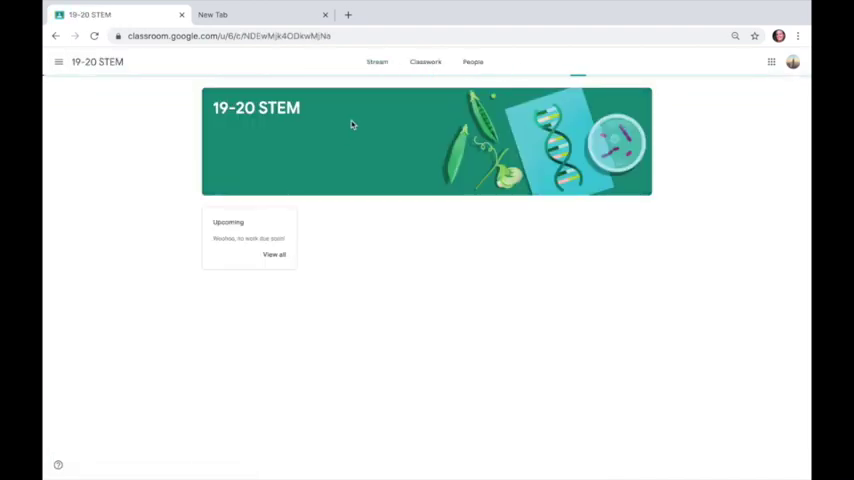
left_click(424, 60)
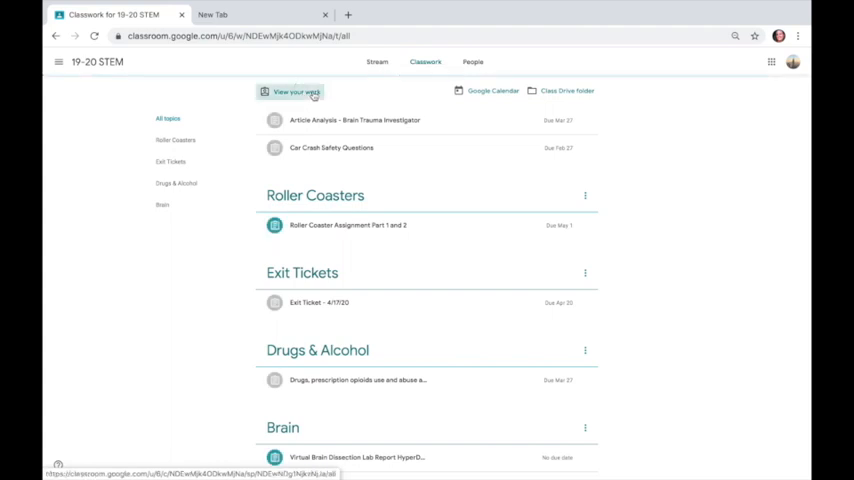
left_click(292, 92)
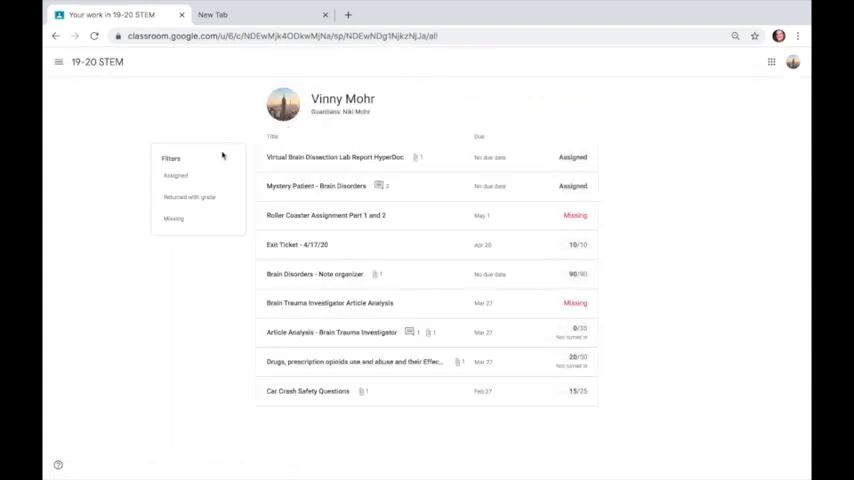
- Filter my STEM work to Missing assignments, then head to the class calendar
left_click(174, 220)
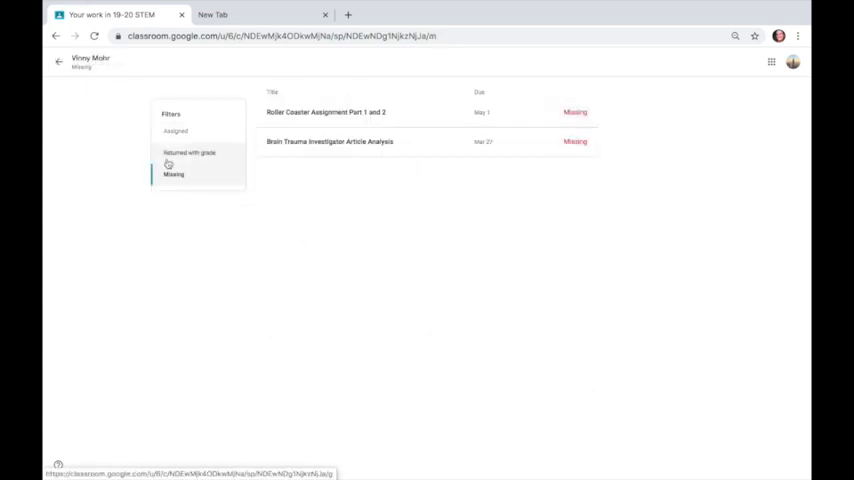
left_click(174, 172)
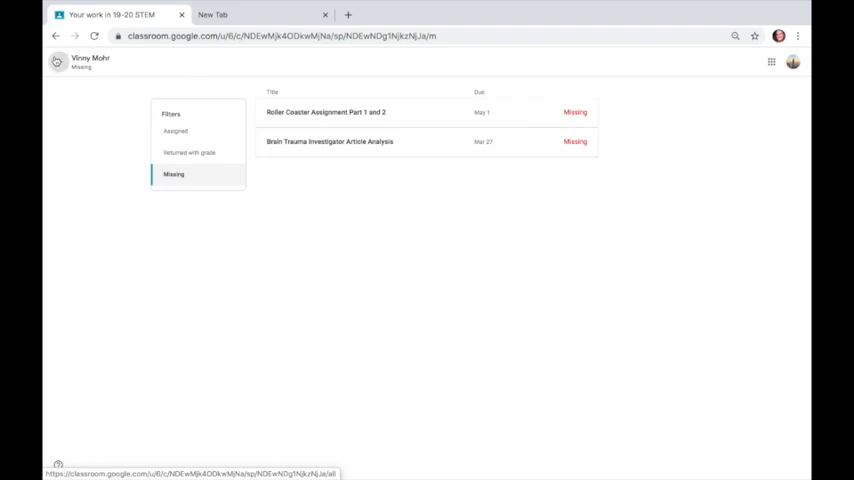
left_click(56, 62)
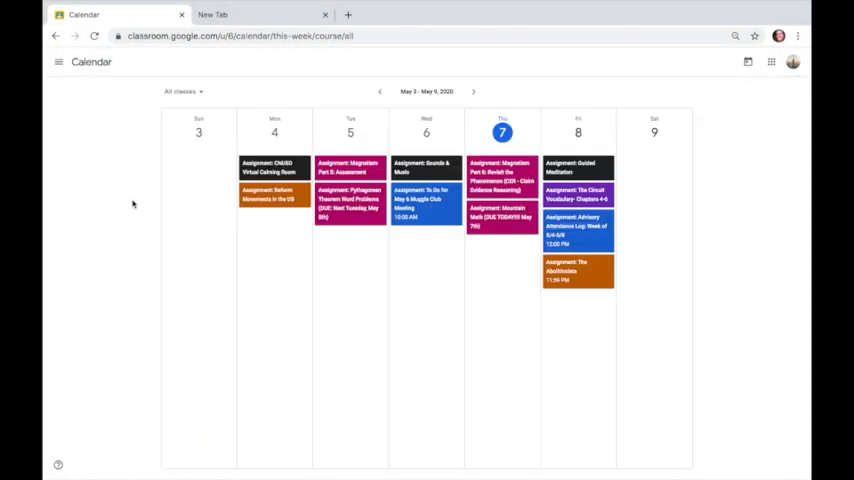
mouse_move(324, 304)
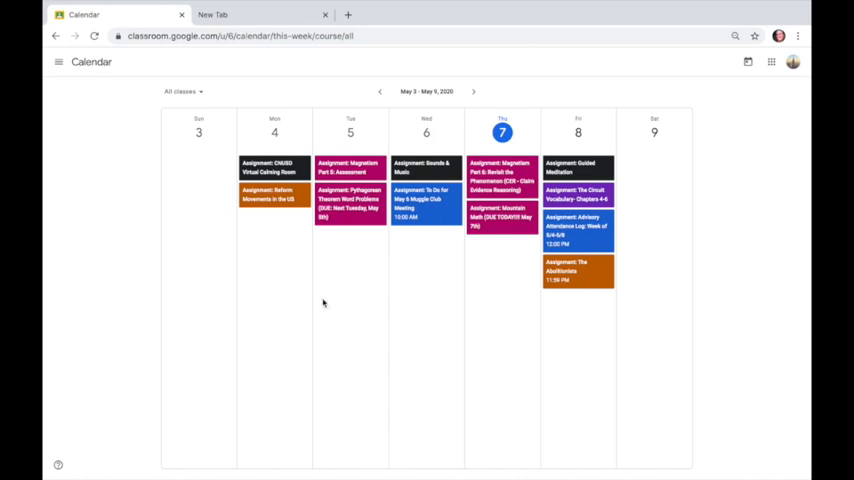
mouse_move(478, 288)
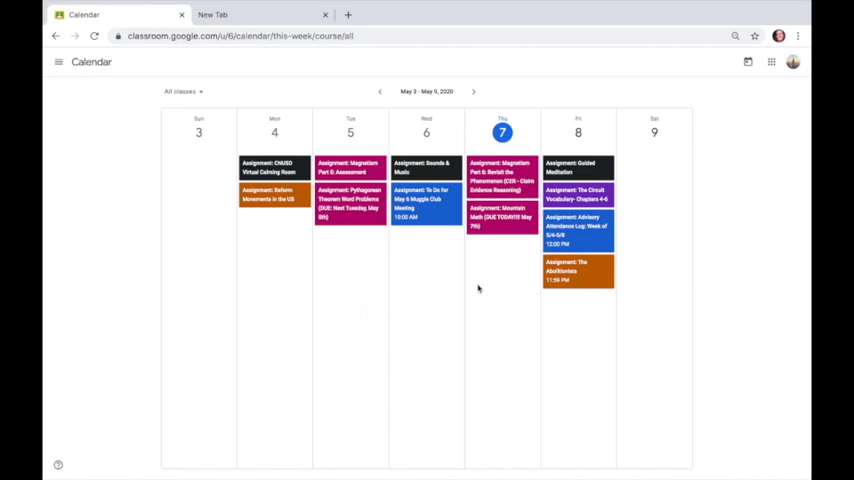
mouse_move(544, 306)
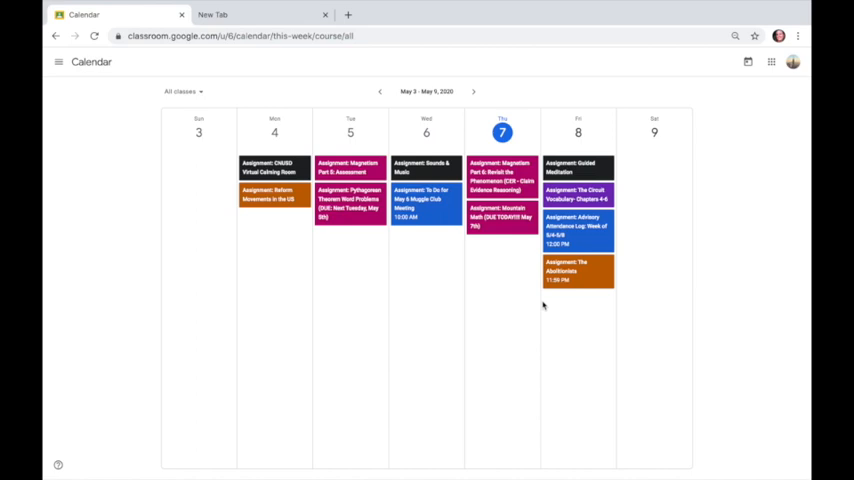
- Show only one Honors English class on the calendar and page through upcoming weeks back to May 3–9
left_click(186, 90)
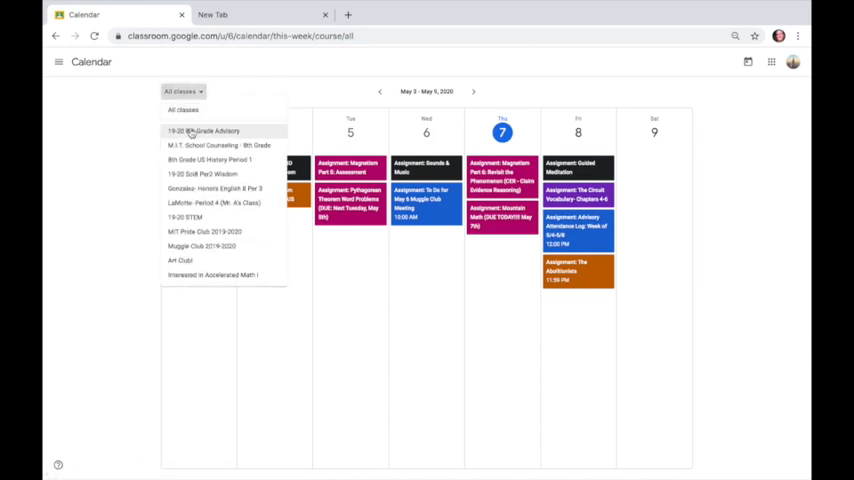
left_click(214, 188)
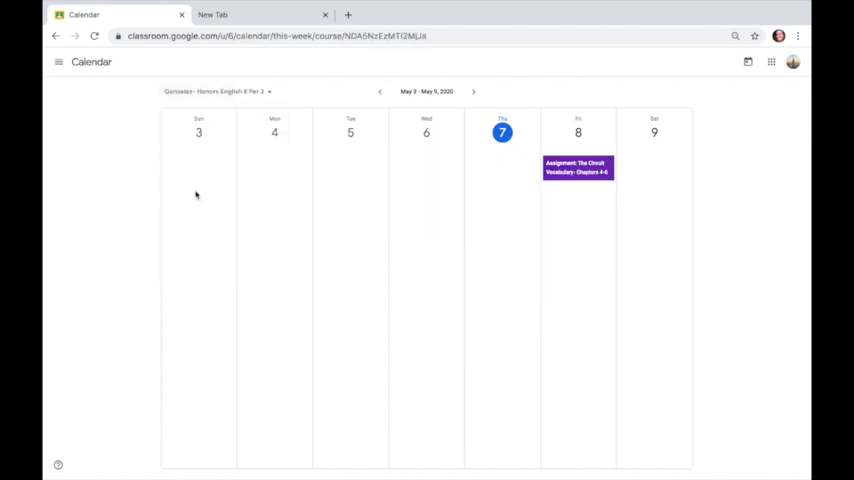
mouse_move(298, 276)
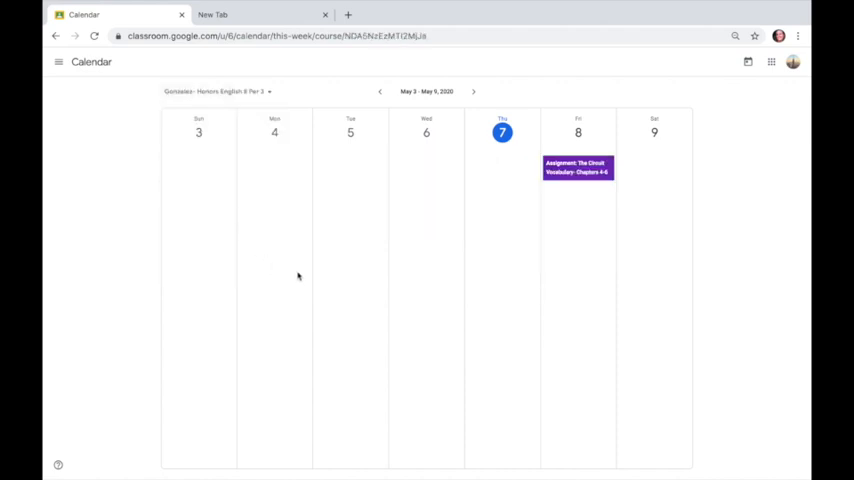
mouse_move(276, 180)
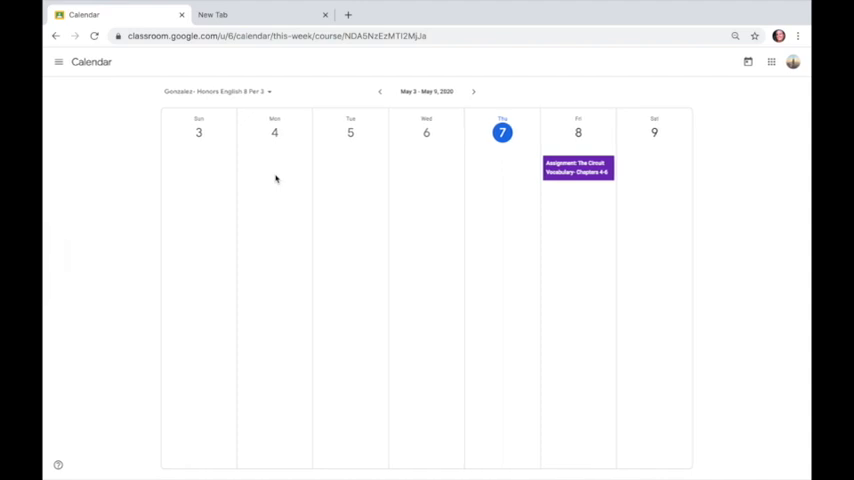
left_click(474, 92)
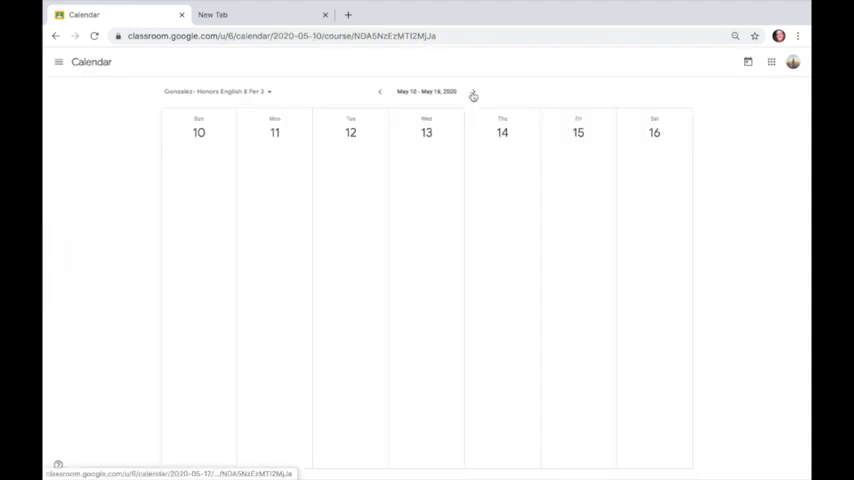
left_click(472, 94)
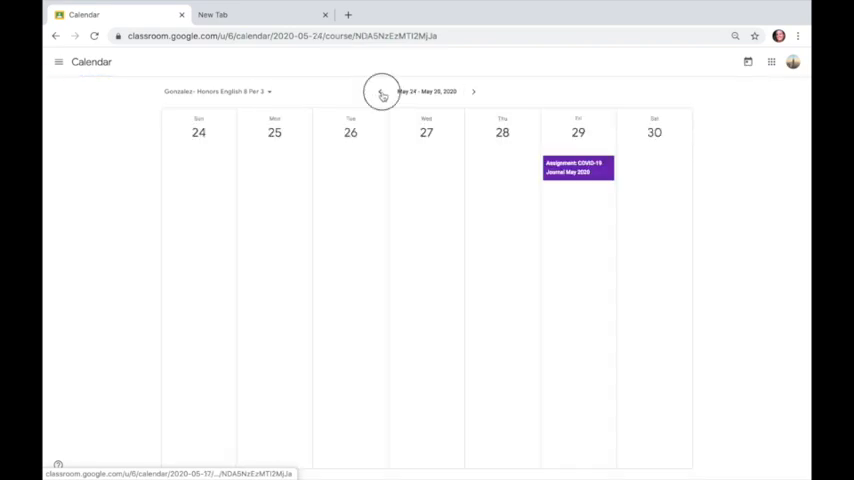
left_click(382, 92)
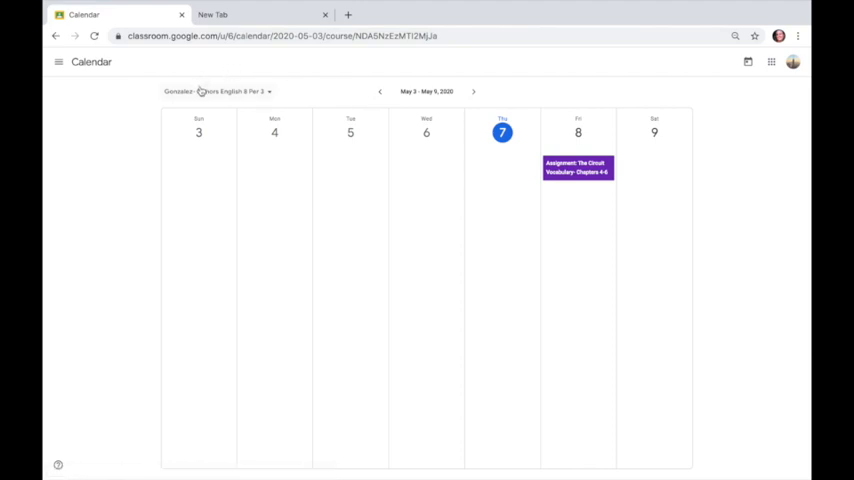
- Switch the calendar to US History and check the following week before returning to May 3–9
left_click(220, 92)
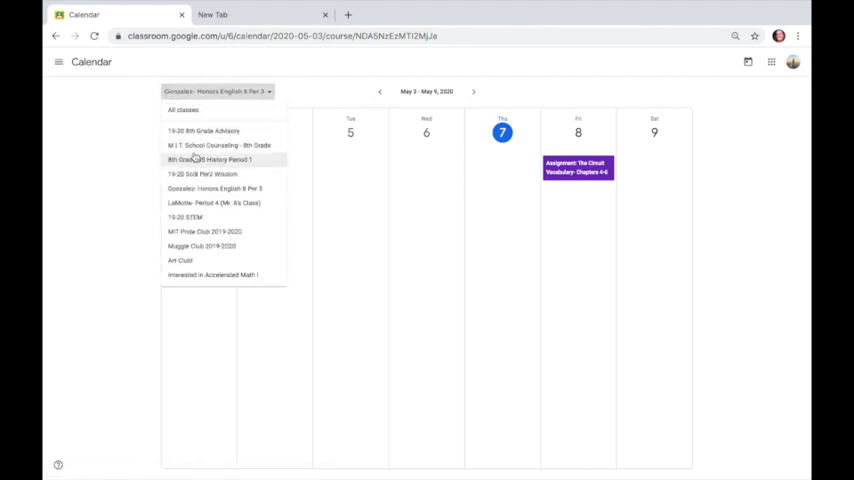
mouse_move(200, 174)
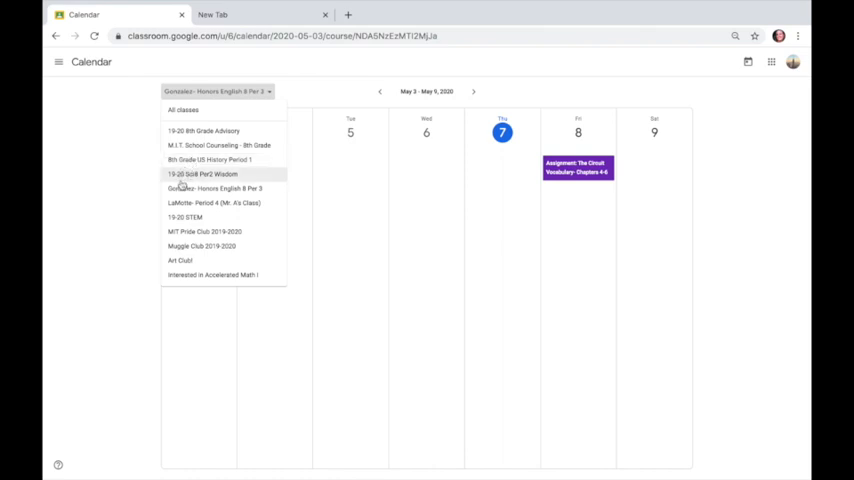
left_click(208, 160)
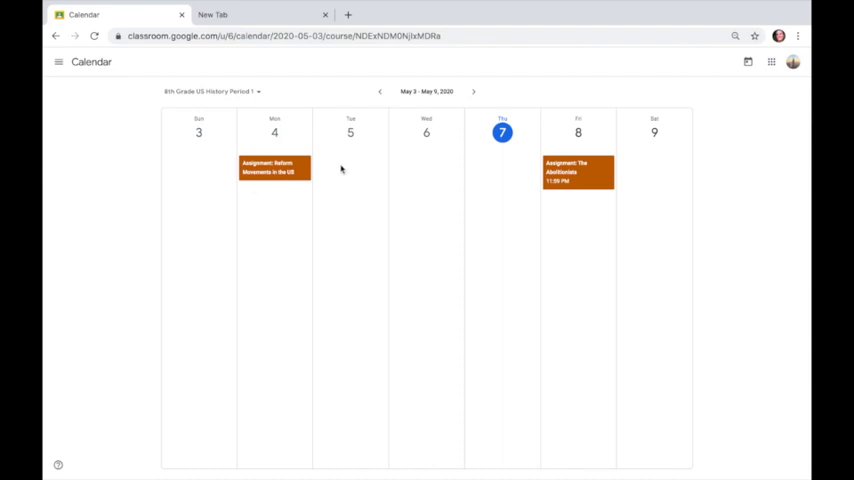
left_click(474, 92)
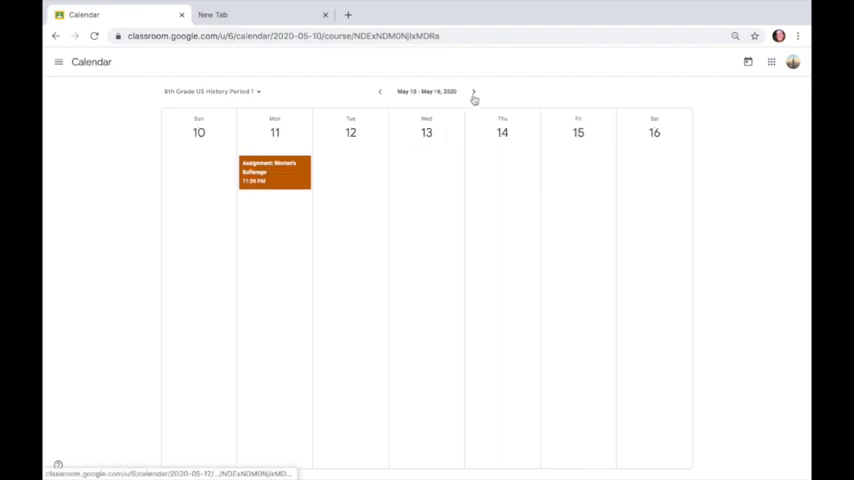
left_click(474, 92)
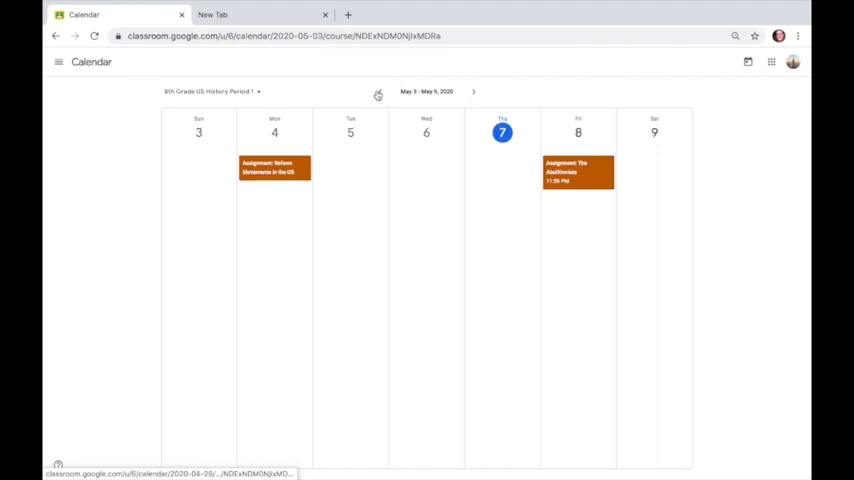
left_click(216, 92)
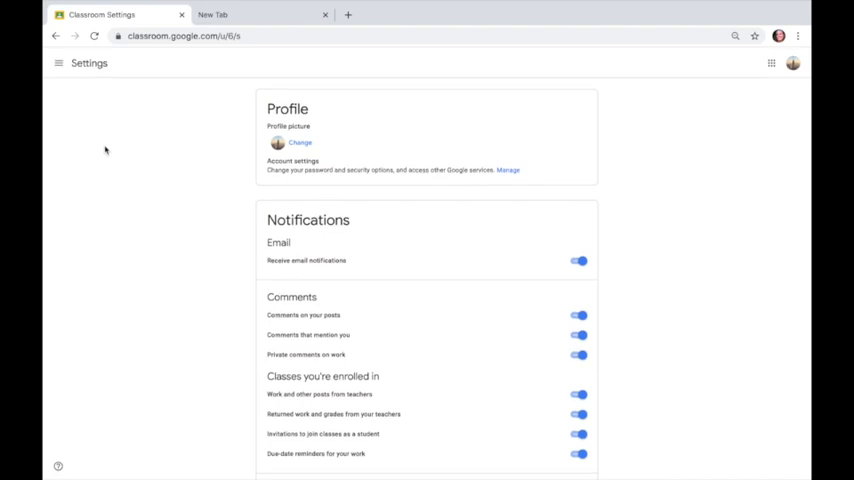
- Scroll the Settings page down to the email, comment and enrolled-class notification options
scroll("down", 3)
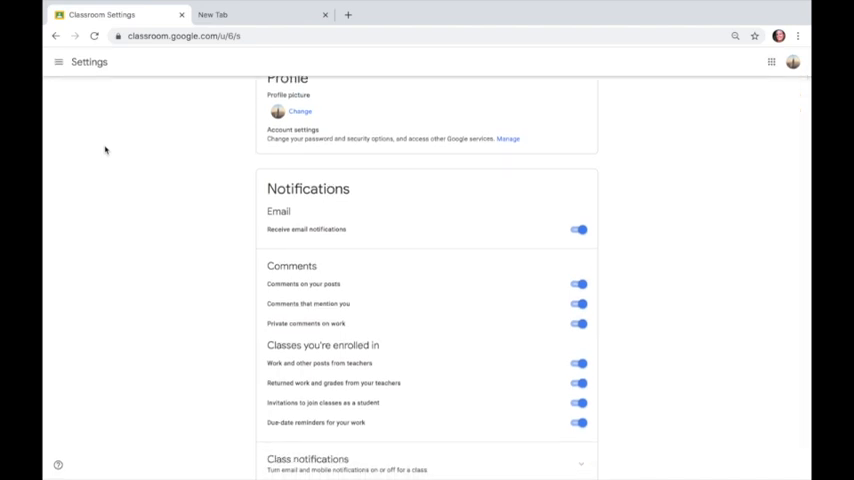
scroll("down", 3)
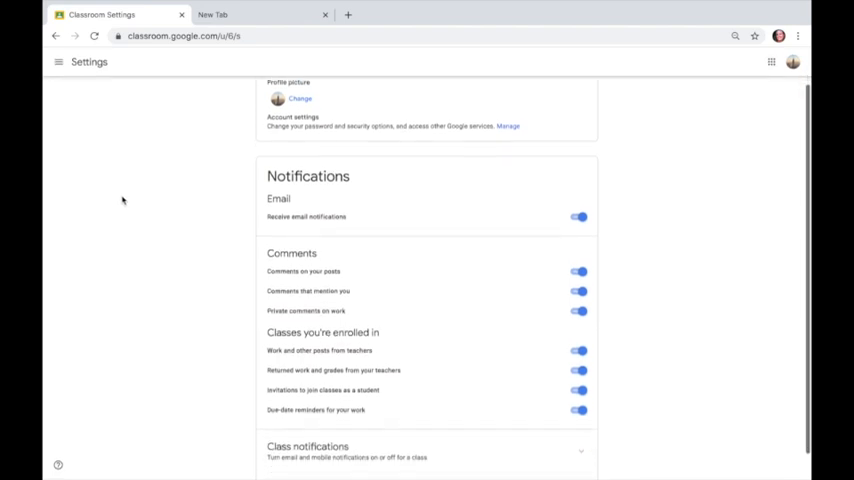
scroll("down", 3)
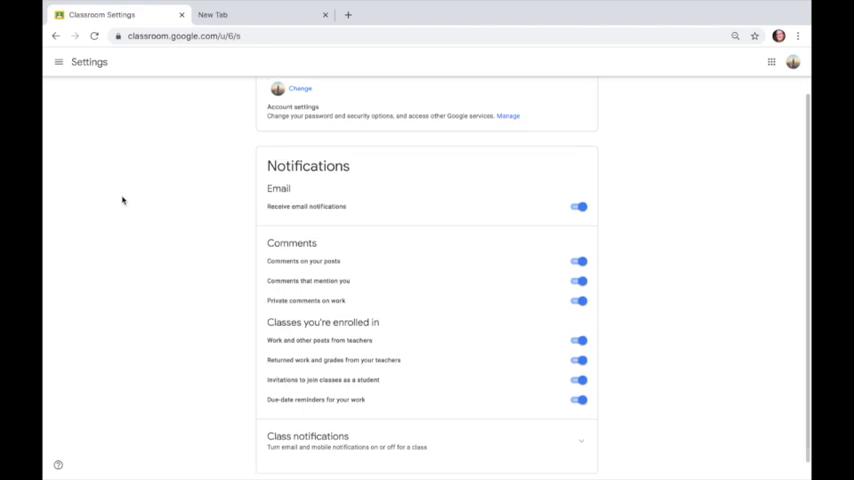
scroll("down", 3)
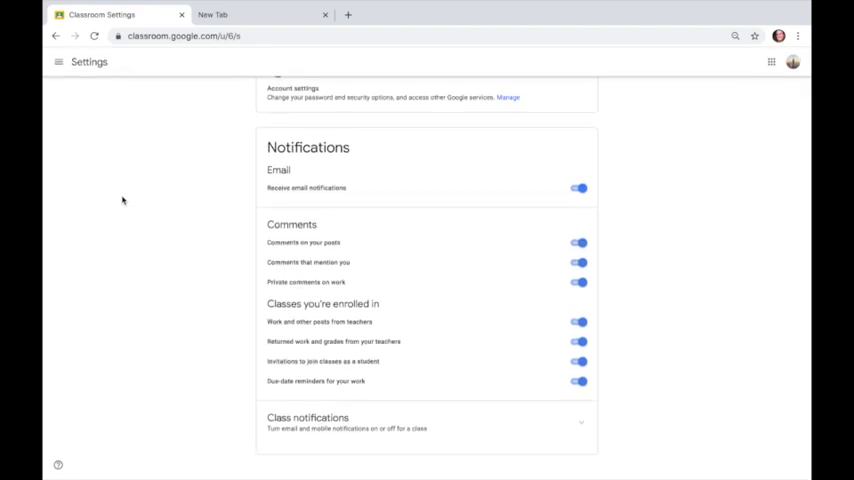
mouse_move(128, 224)
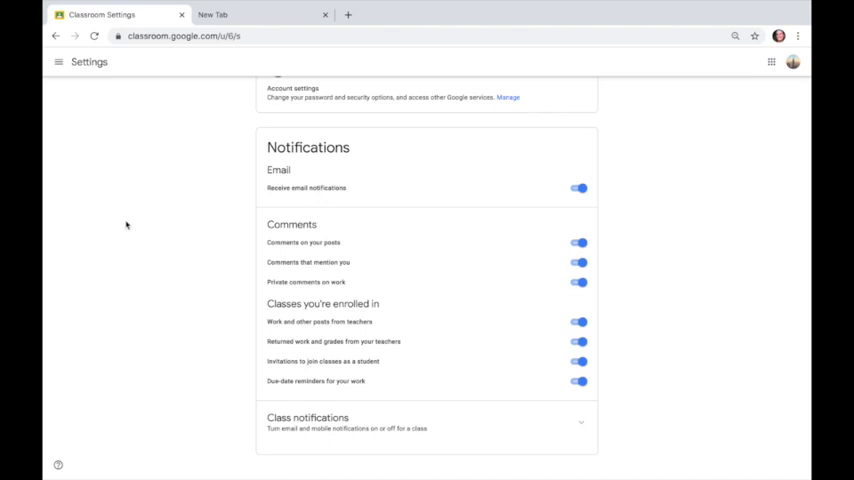